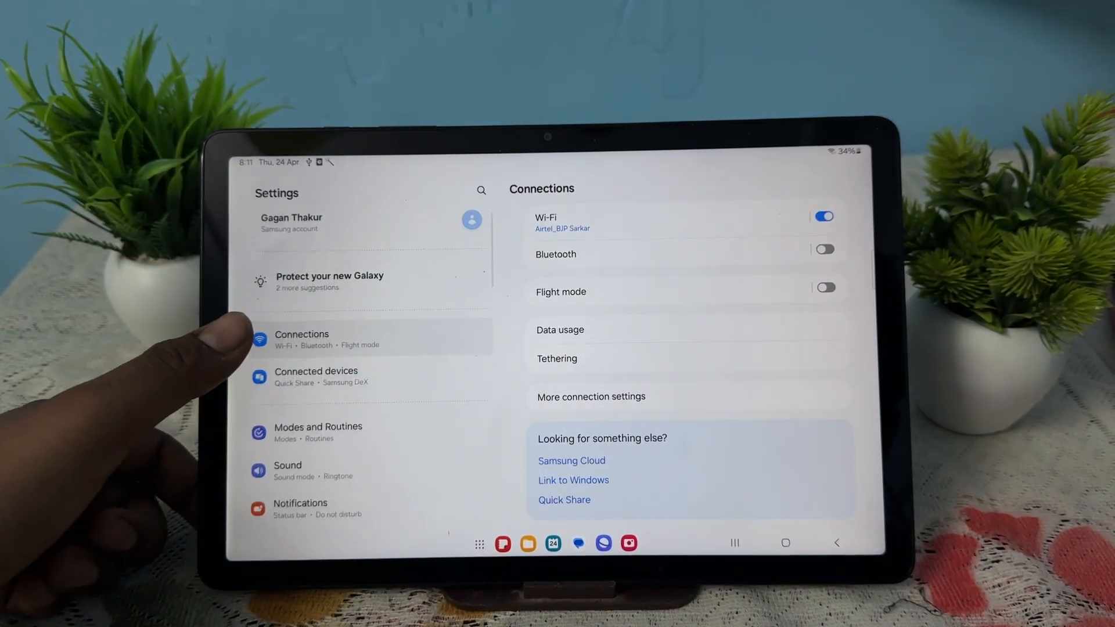
- Scroll down the Settings list and open Security and privacy
scroll(down, 3)
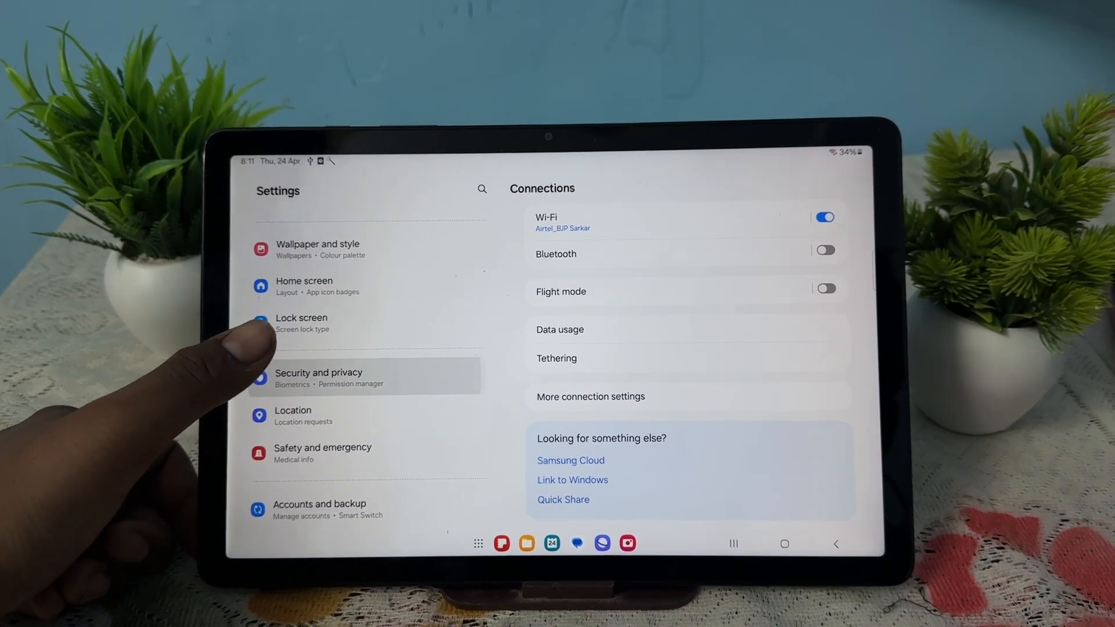
click(319, 373)
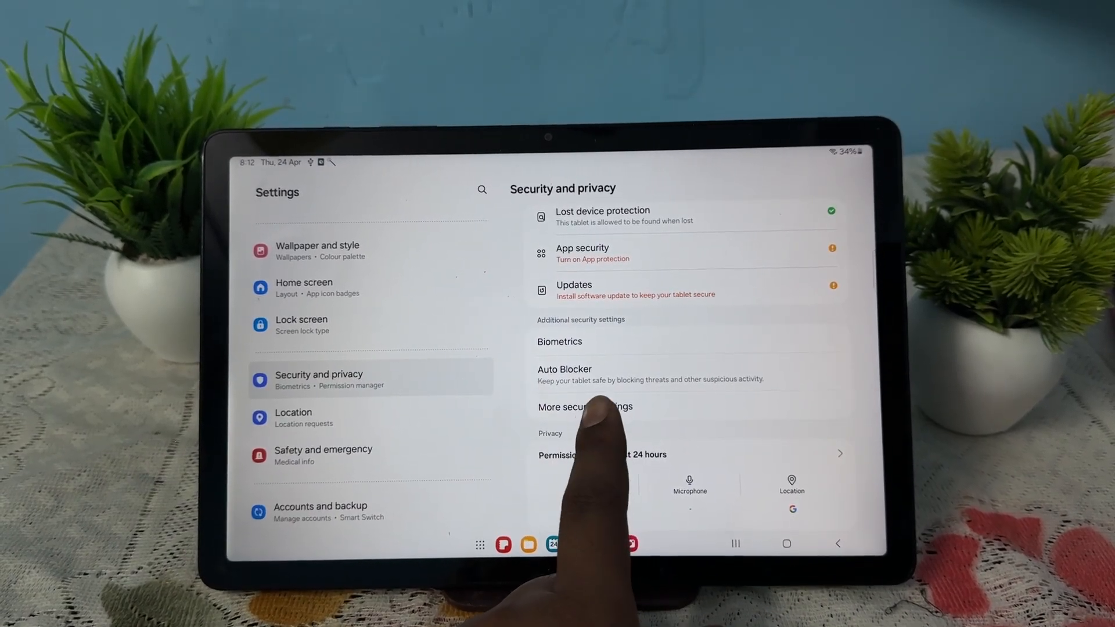
- Open More security settings and choose Secure Folder
click(585, 406)
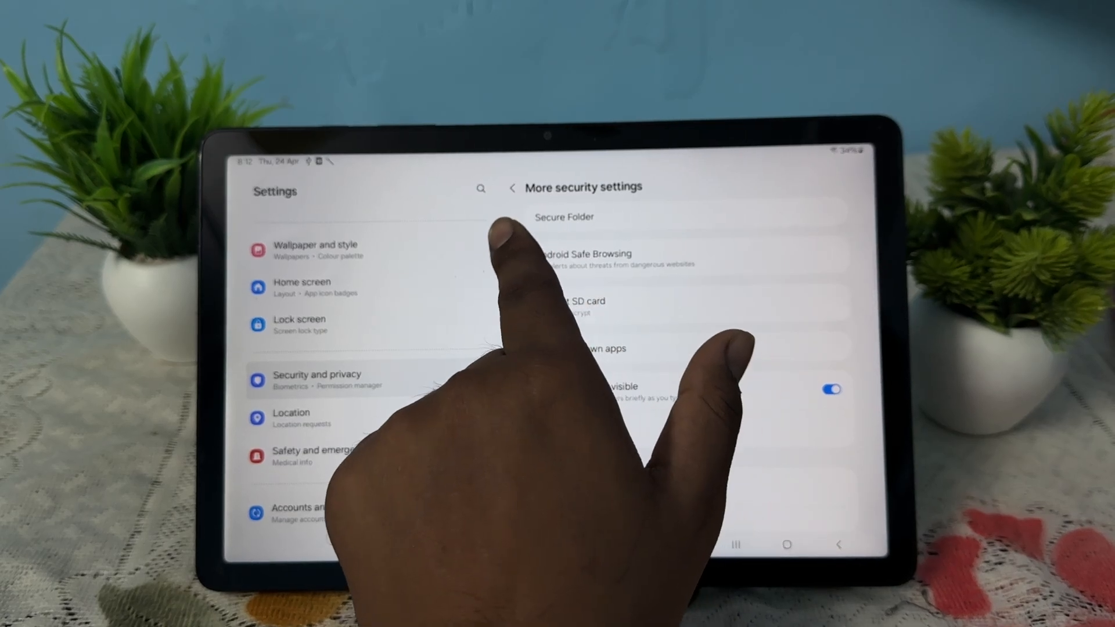
click(563, 217)
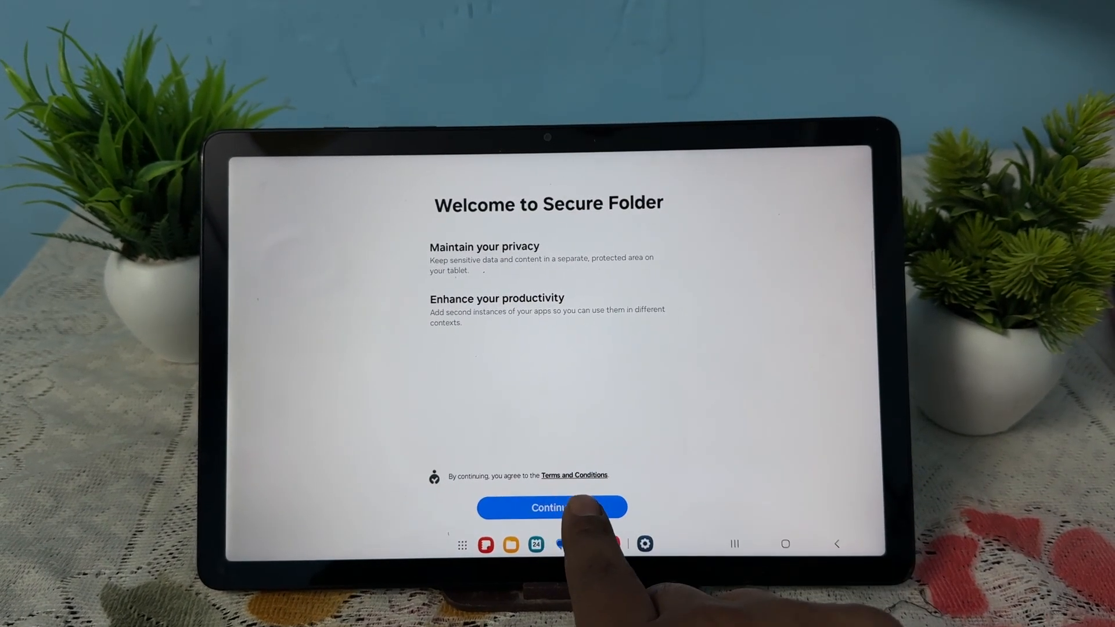
- Accept the Secure Folder terms and grant the requested permissions
click(552, 507)
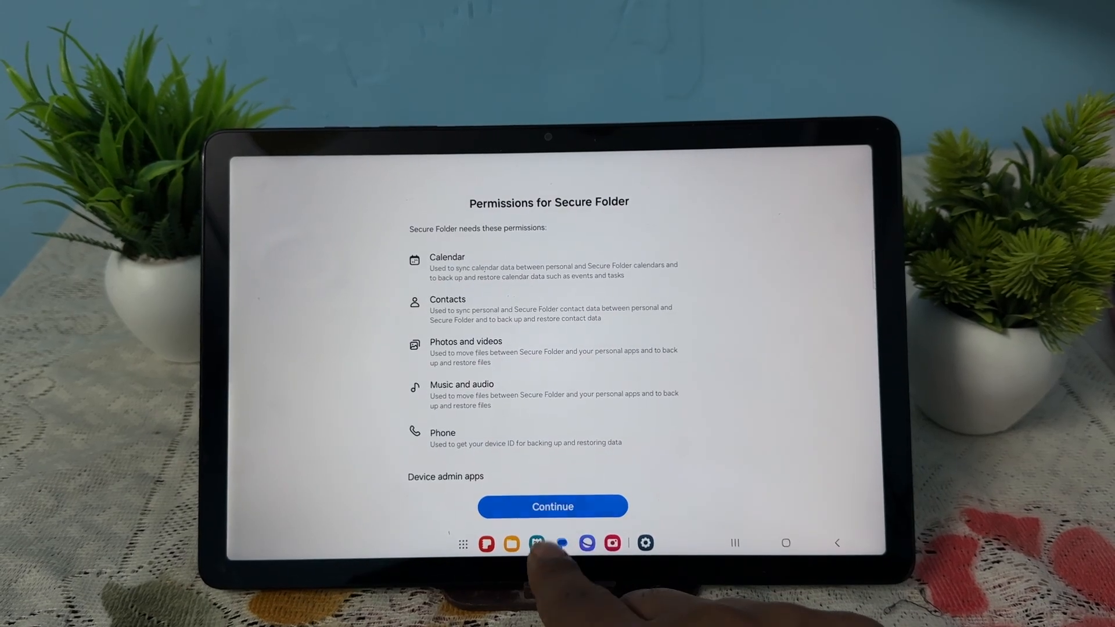
click(552, 506)
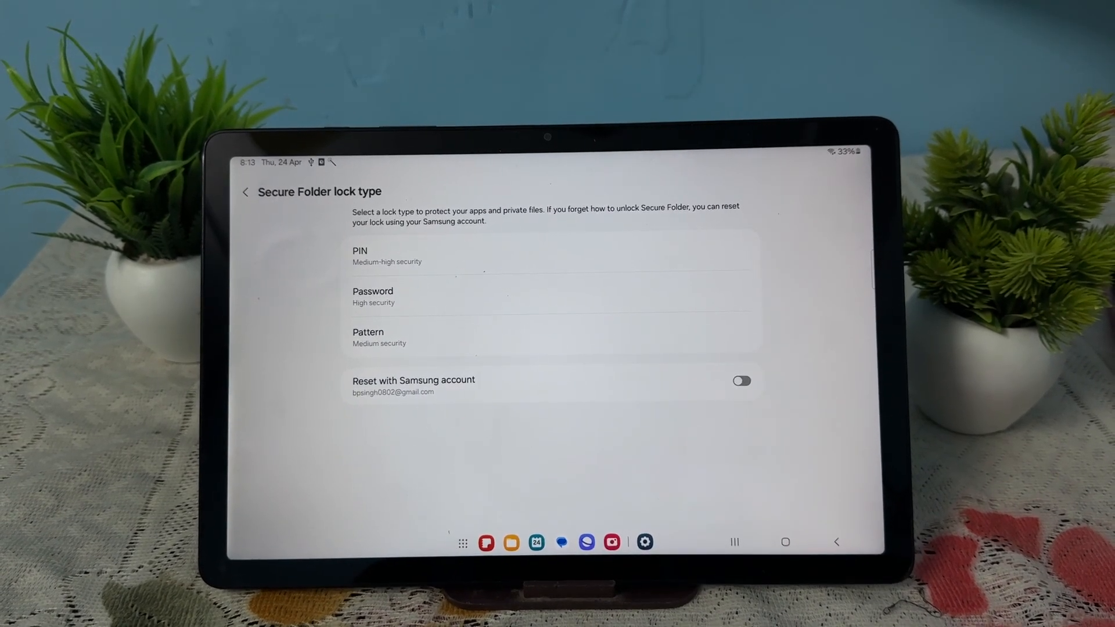
- Lock Secure Folder with a pattern and turn on Samsung account reset
click(368, 337)
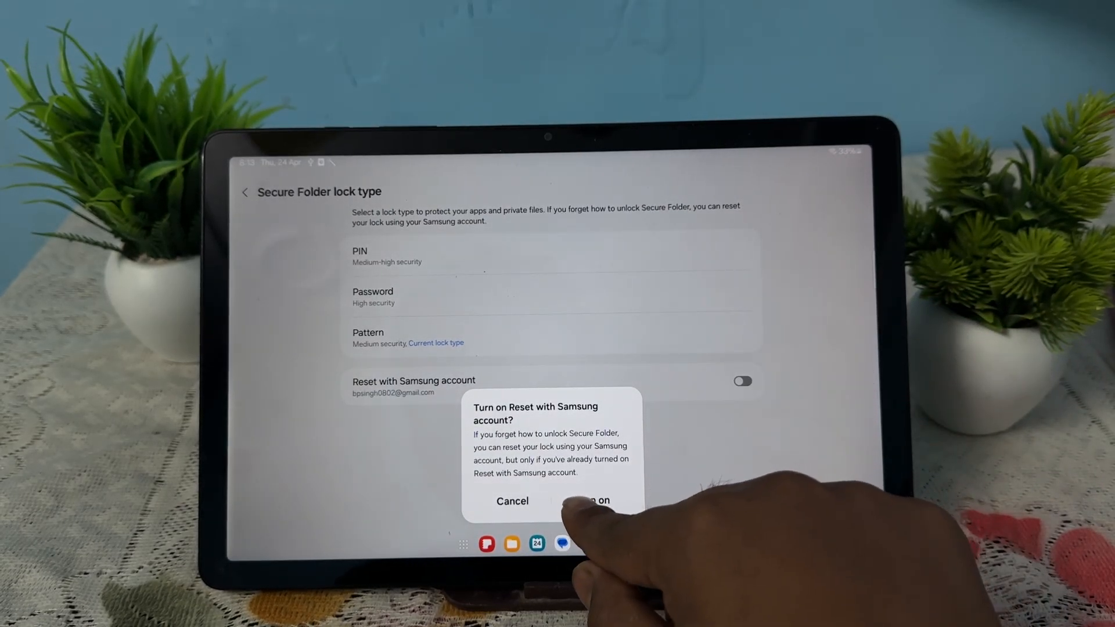
click(587, 501)
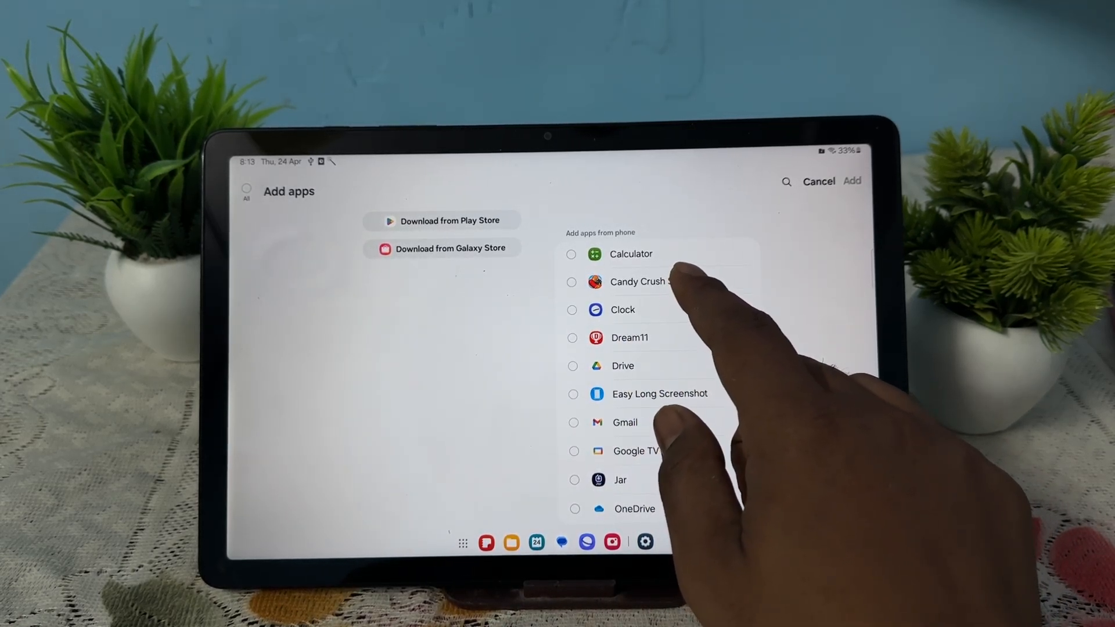
- Select Candy Crush Saga to move into Secure Folder
click(573, 281)
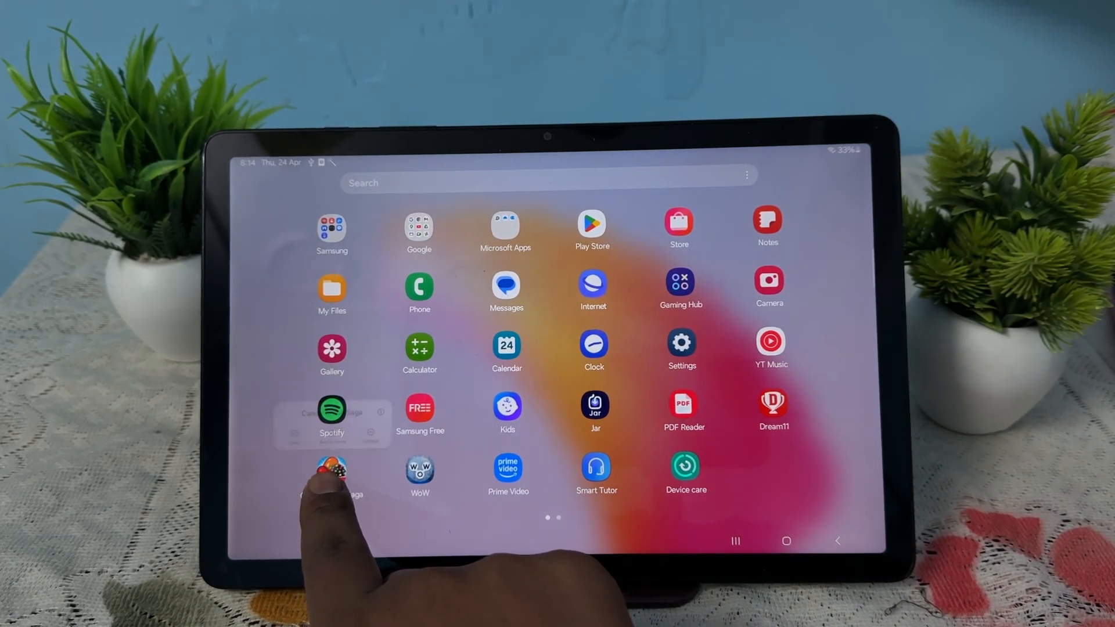
- Uninstall the regular Candy Crush Saga, confirm with OK, then open Secure Folder
click(331, 473)
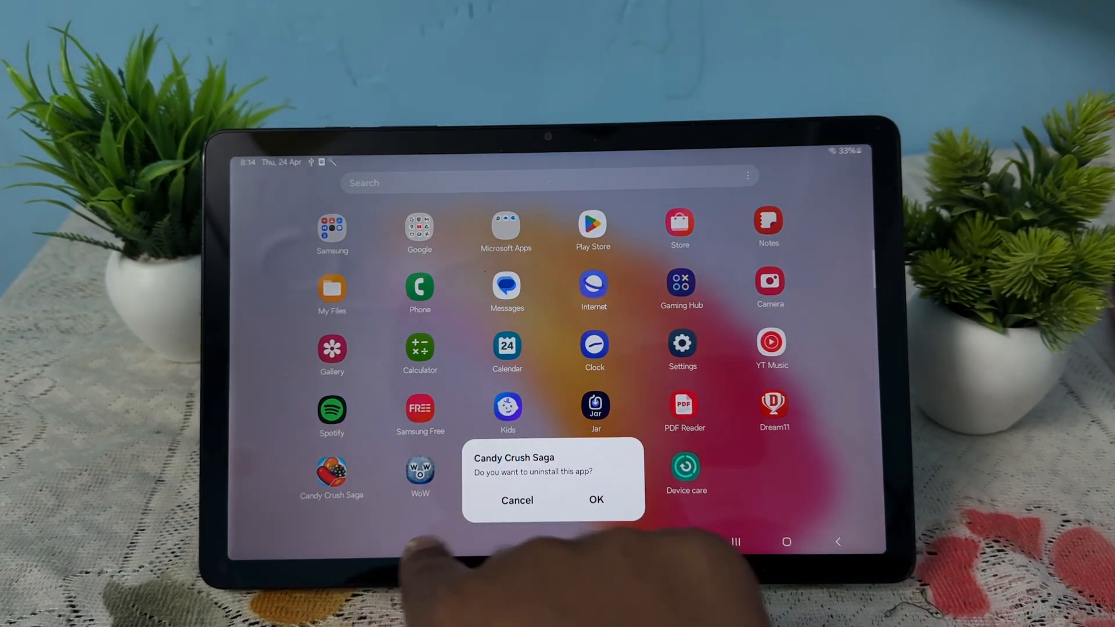
click(517, 500)
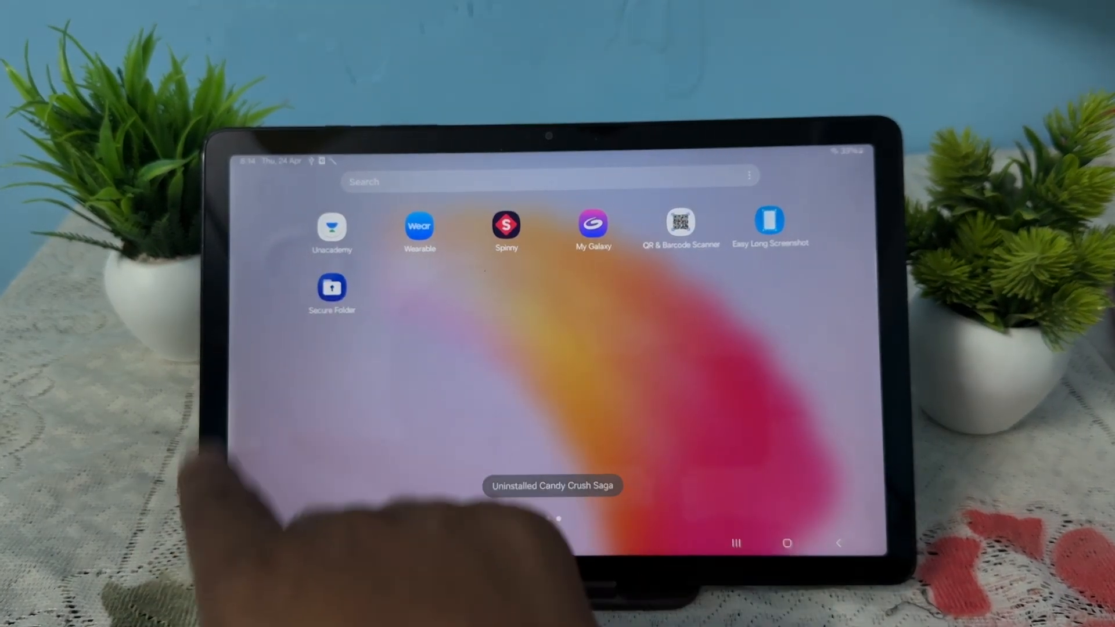
click(332, 295)
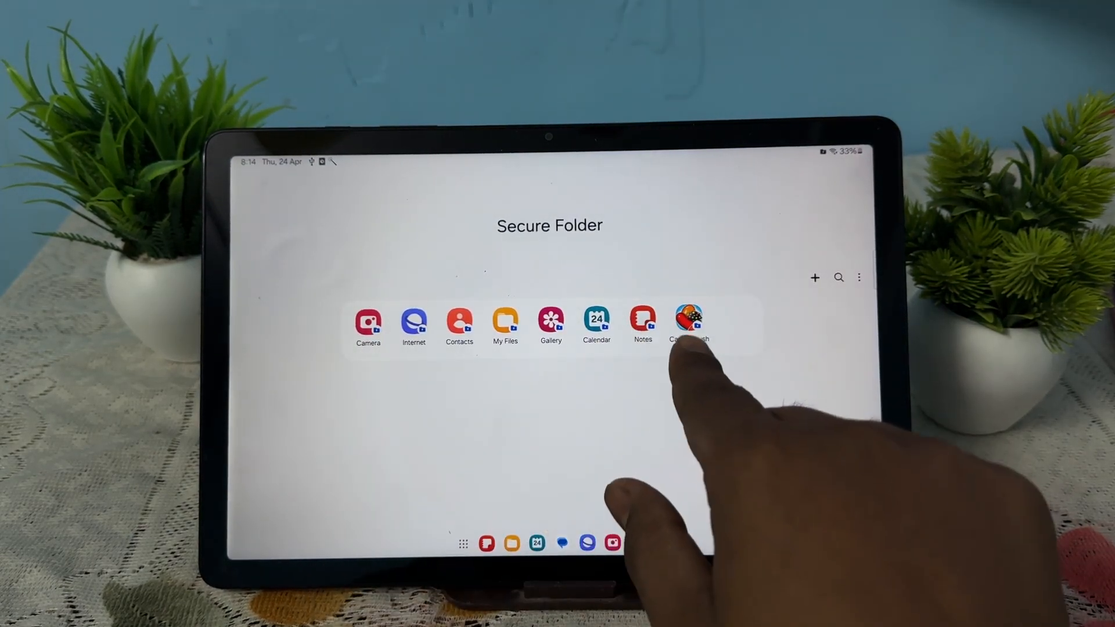